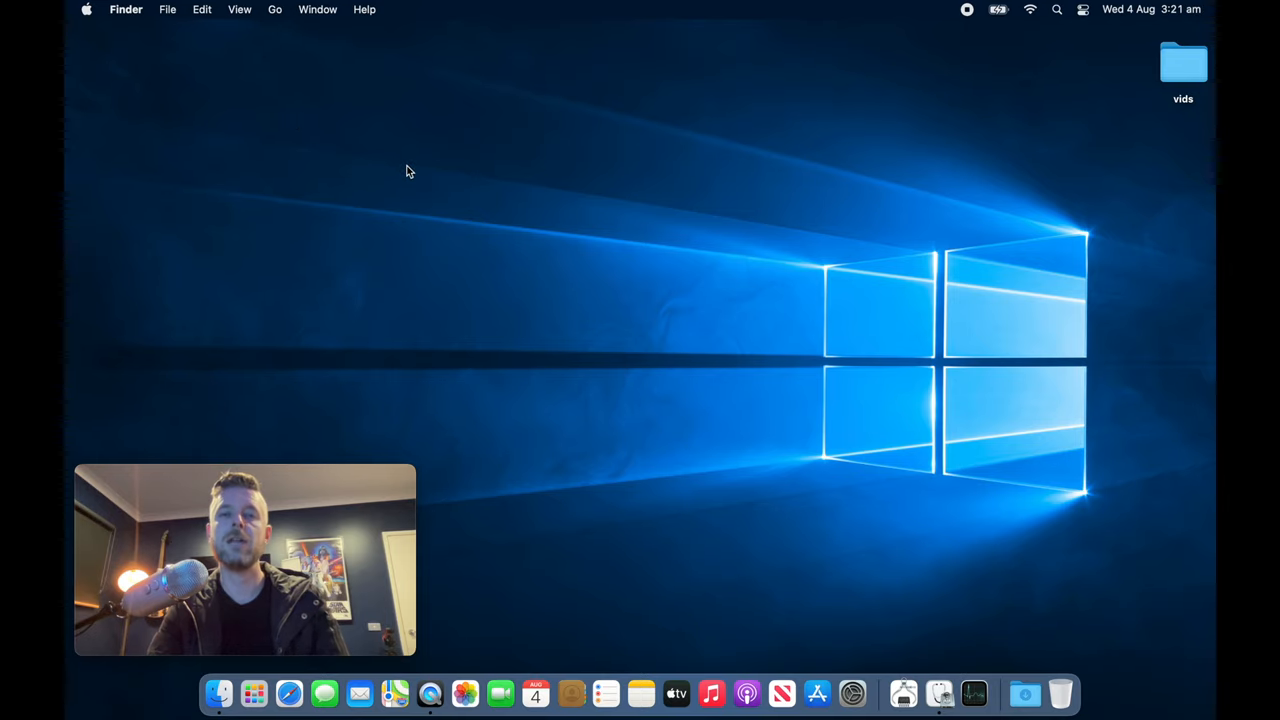
mouse_move(547, 205)
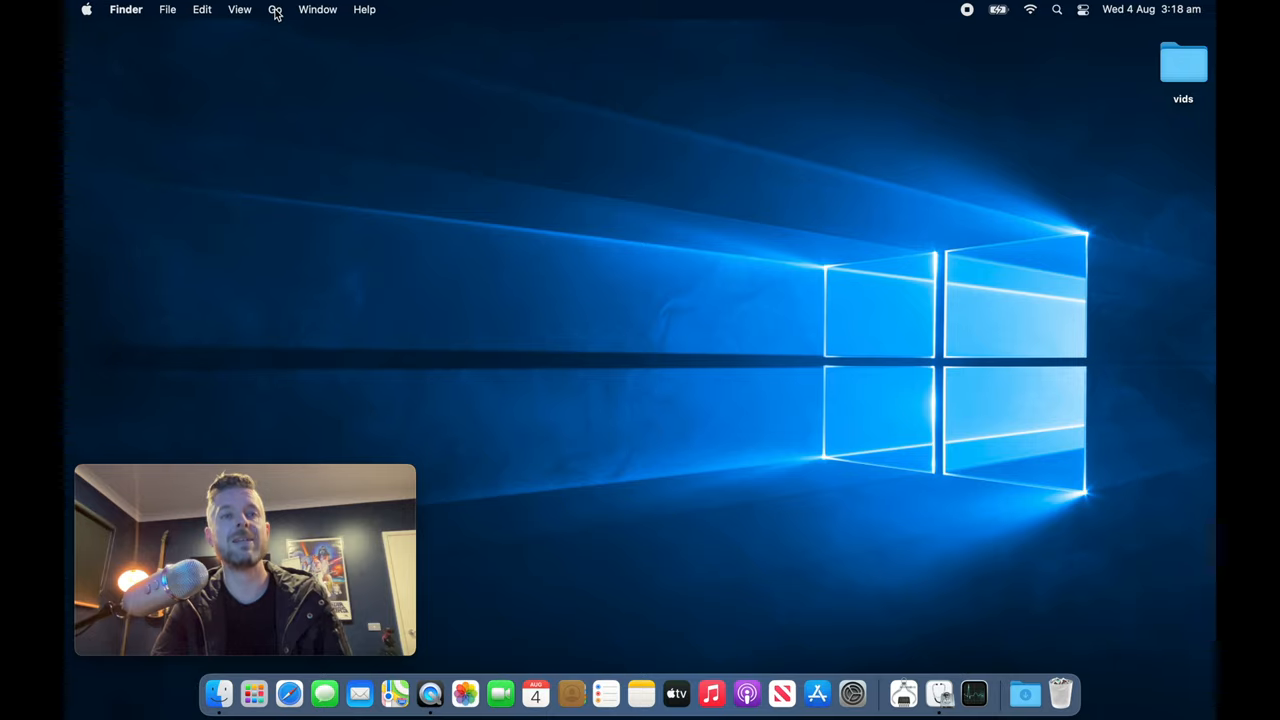
Step: Go to the folder path /Library via Go to Folder
left_click(275, 9)
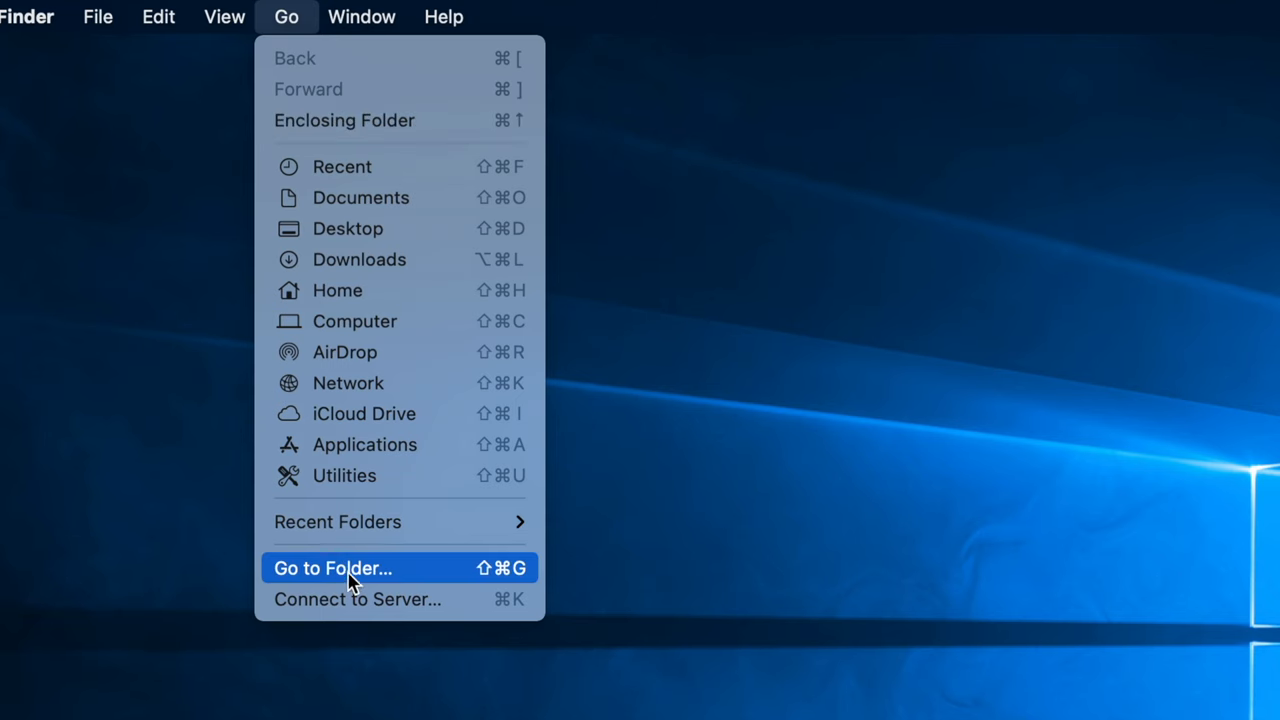
left_click(333, 568)
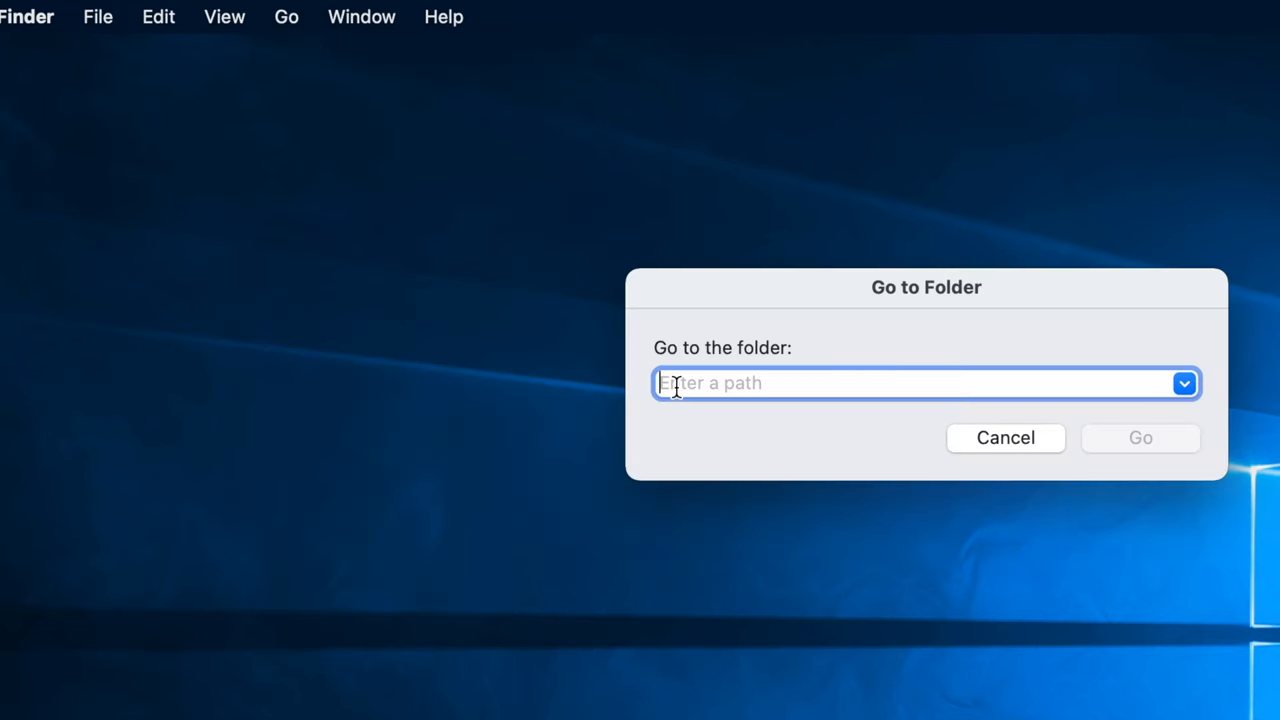
type("/Library")
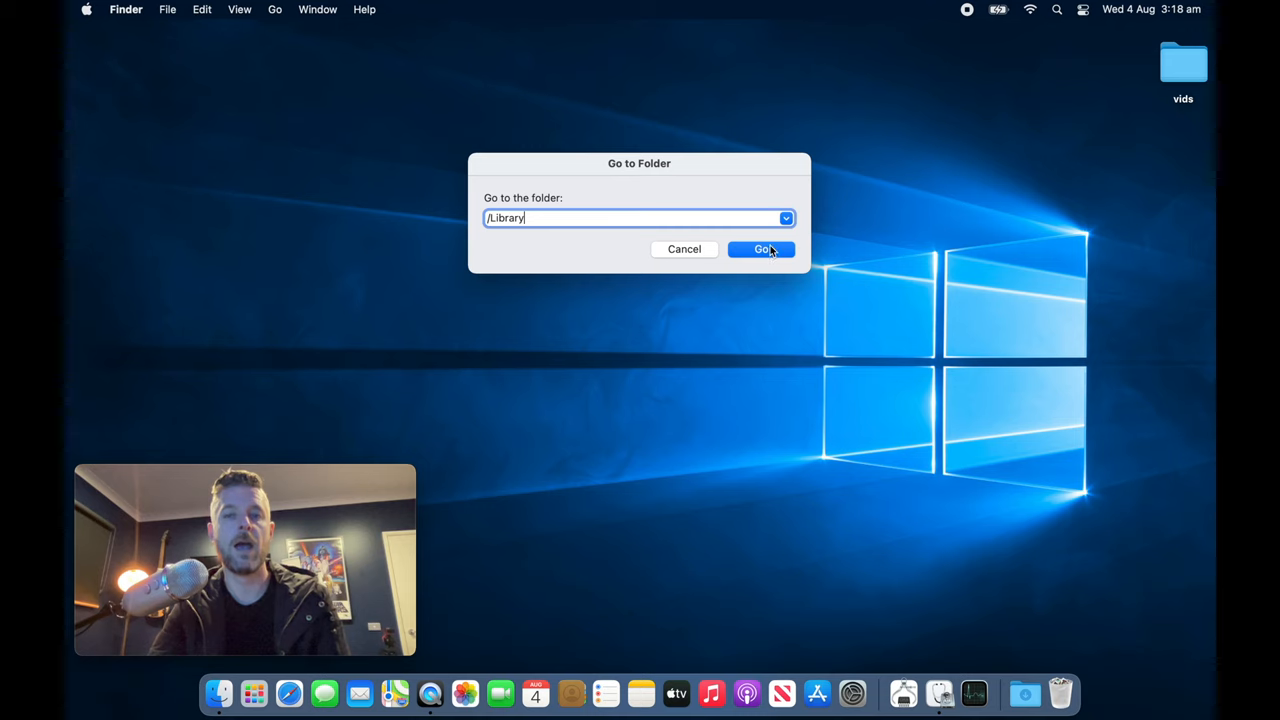
left_click(761, 249)
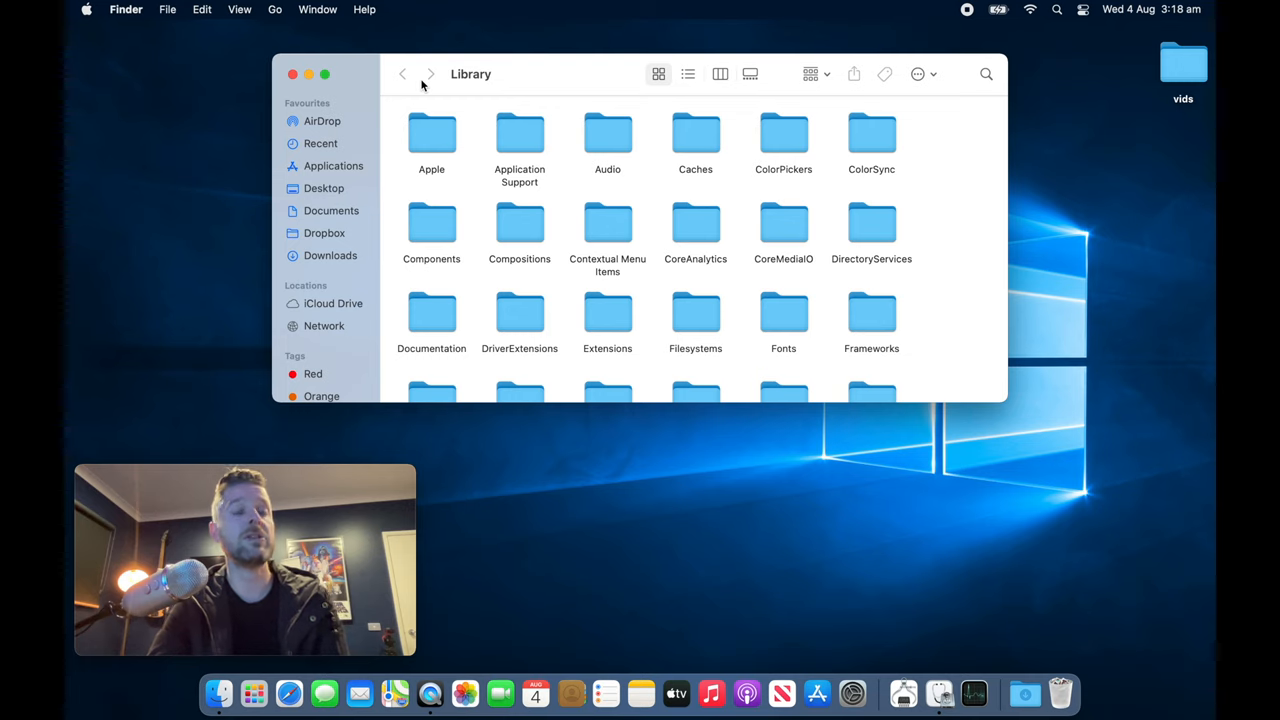
mouse_move(402, 73)
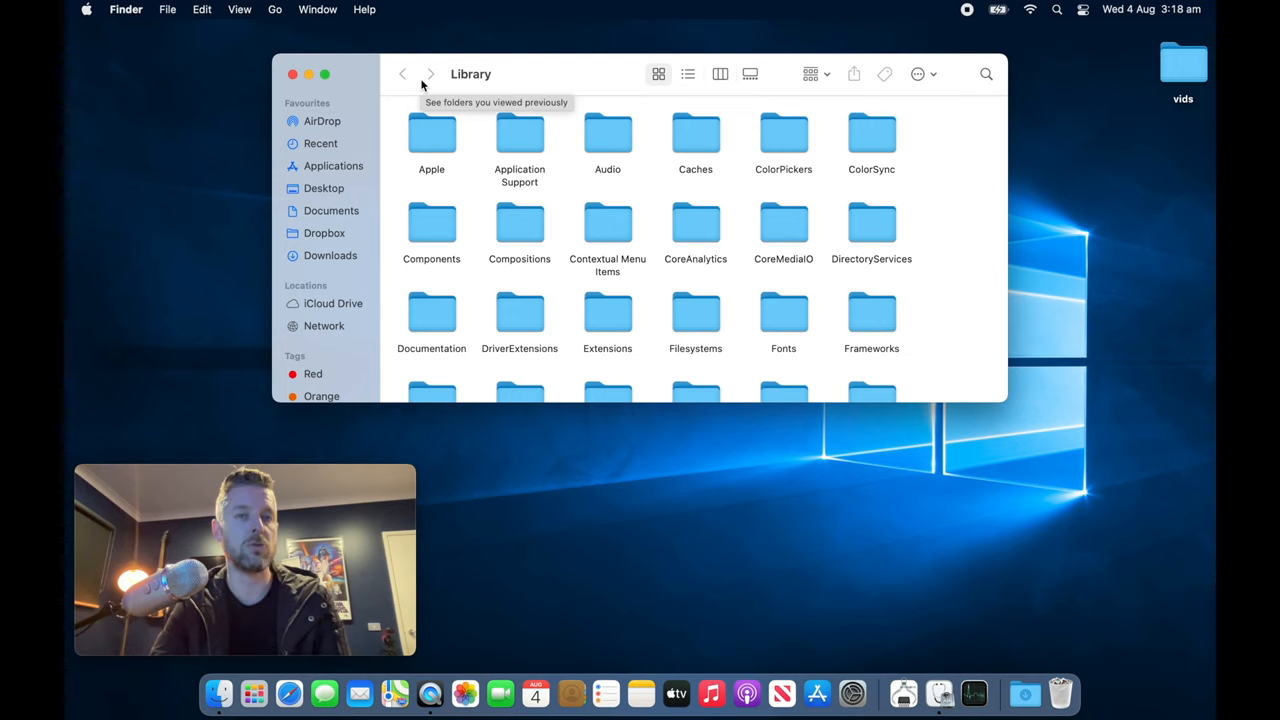
mouse_move(715, 207)
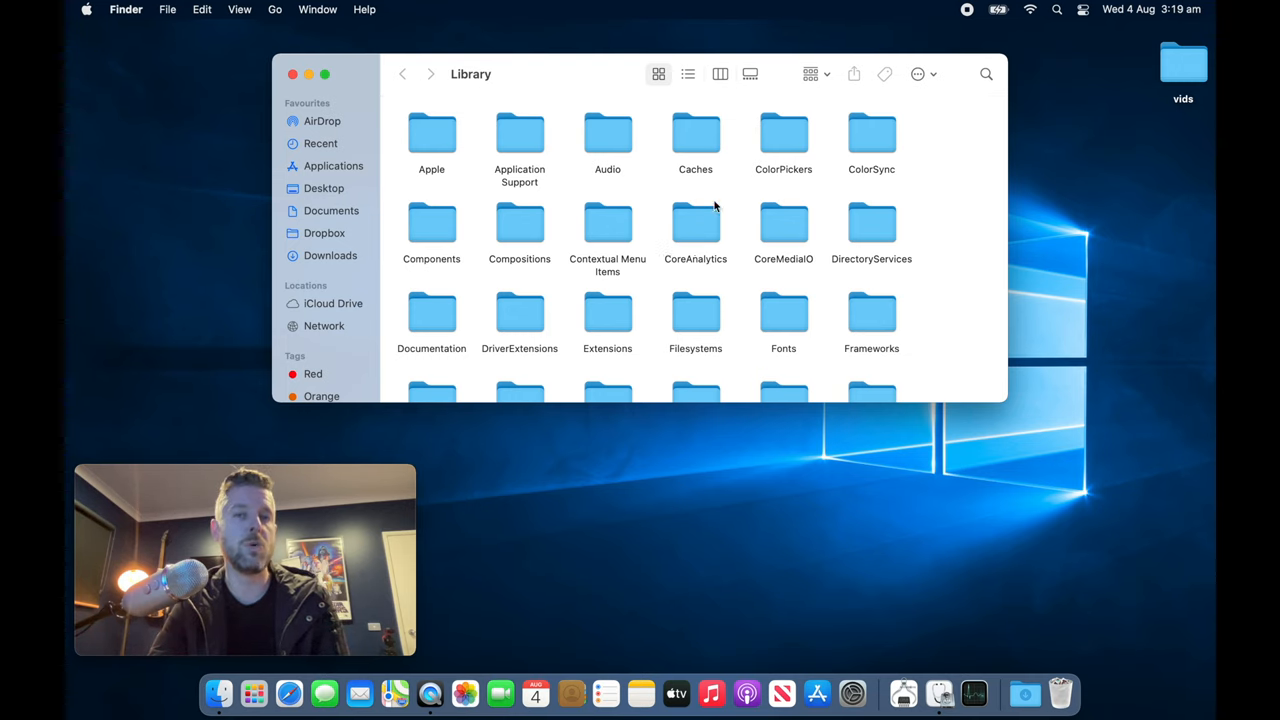
mouse_move(517, 107)
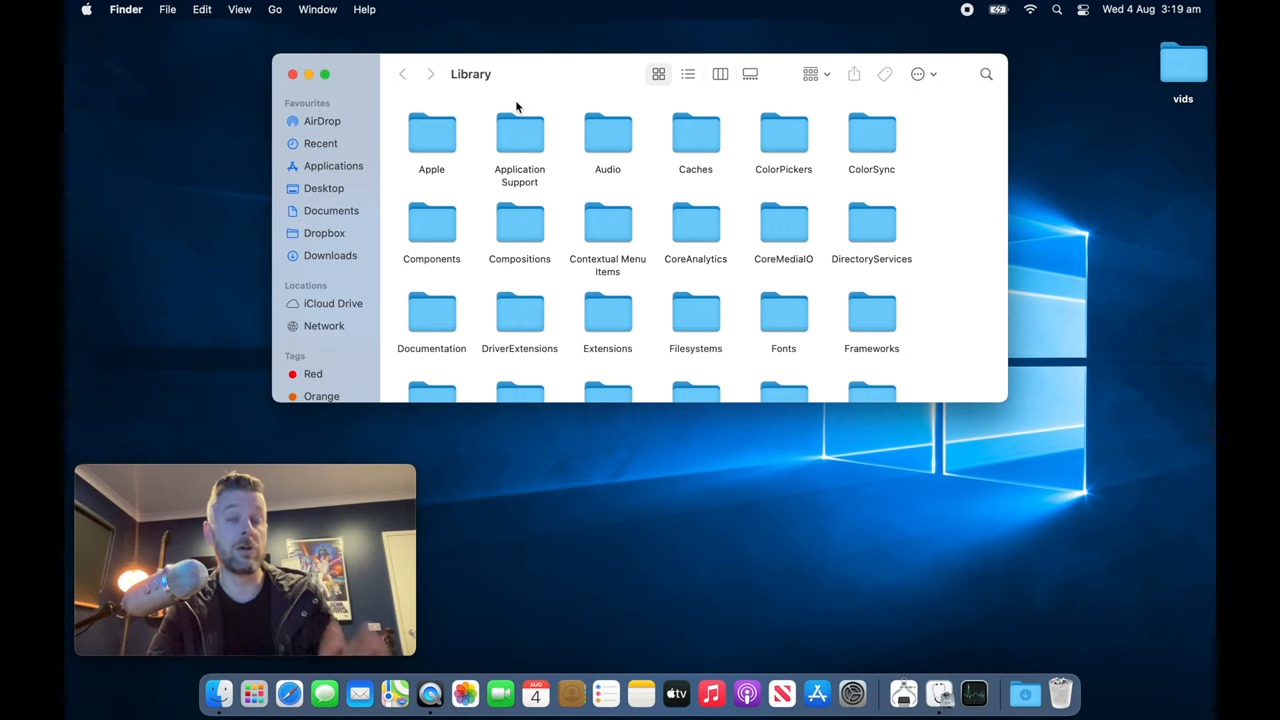
mouse_move(672, 157)
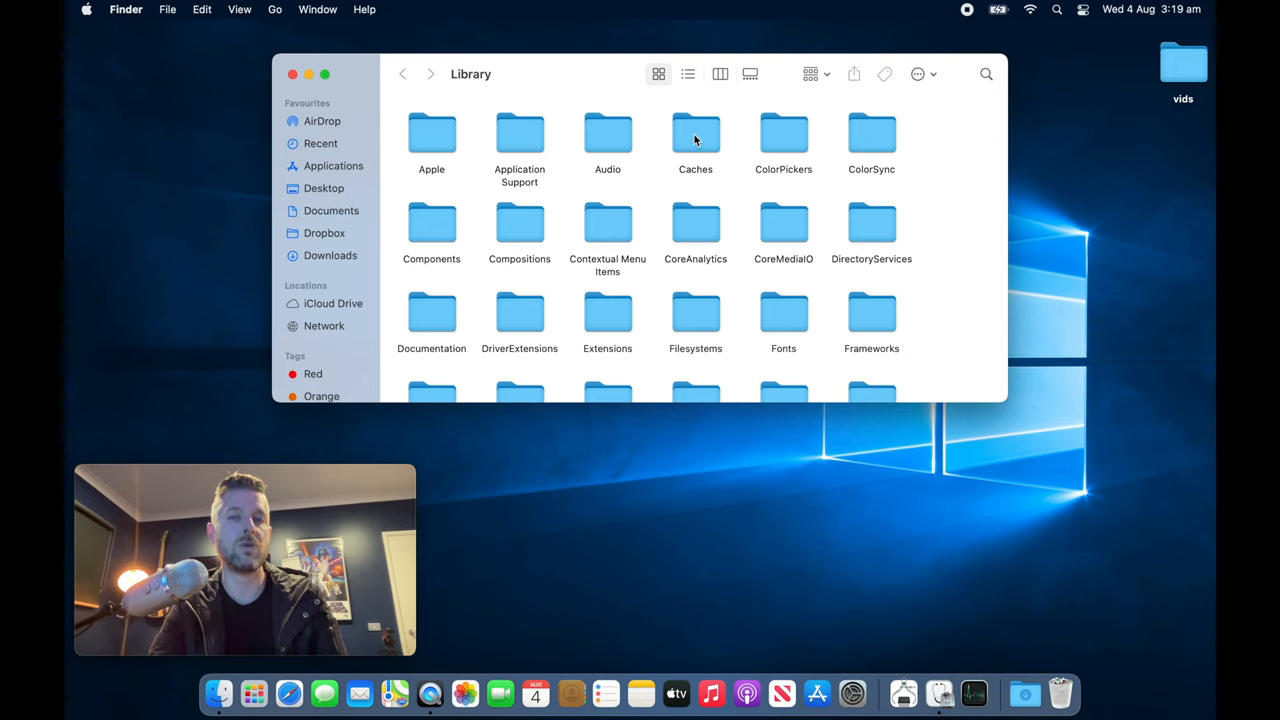
Step: Open /Library/Caches and select all its cached items for deletion
double_click(695, 135)
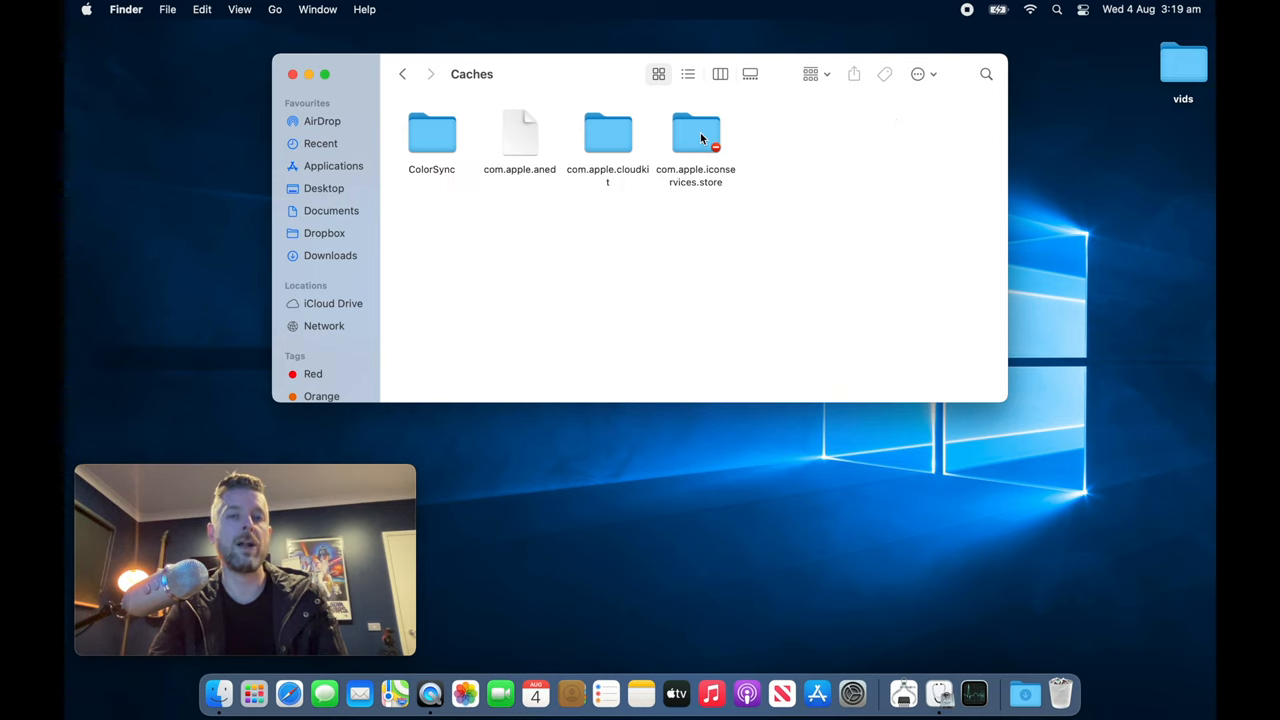
key("cmd+a")
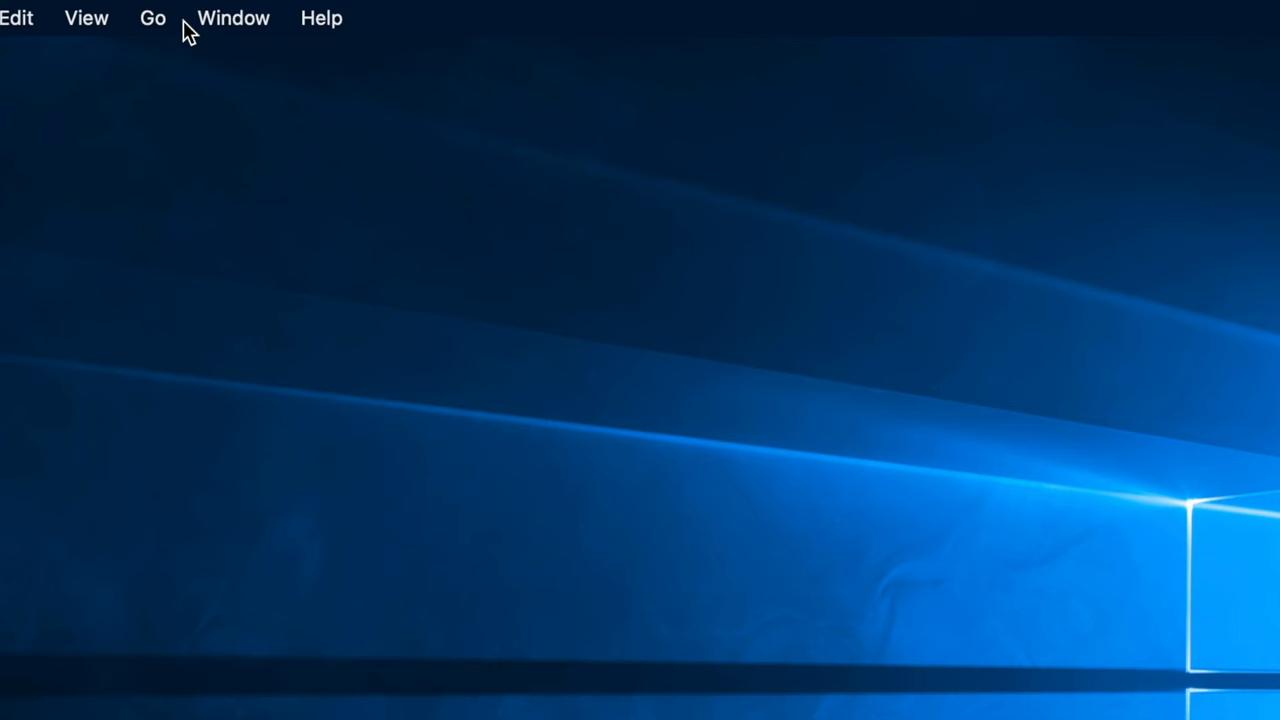
Step: Navigate to the path ~/Library via Go to Folder
left_click(152, 18)
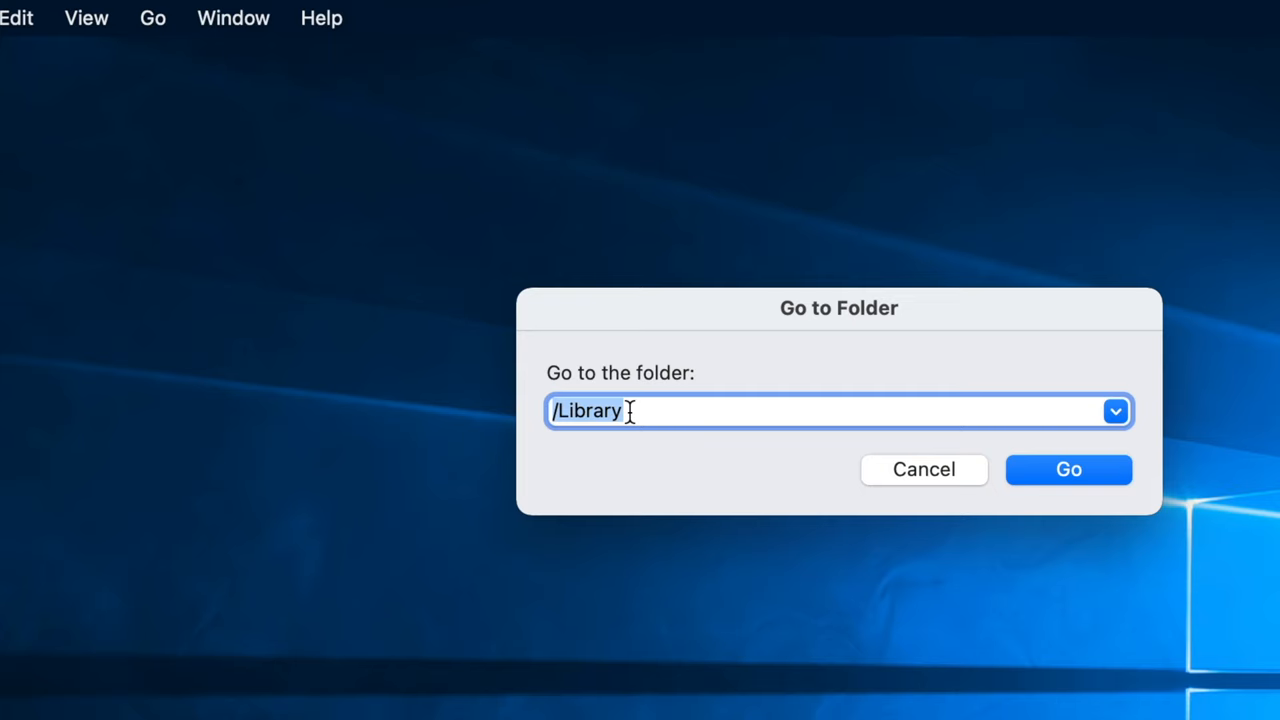
type("~")
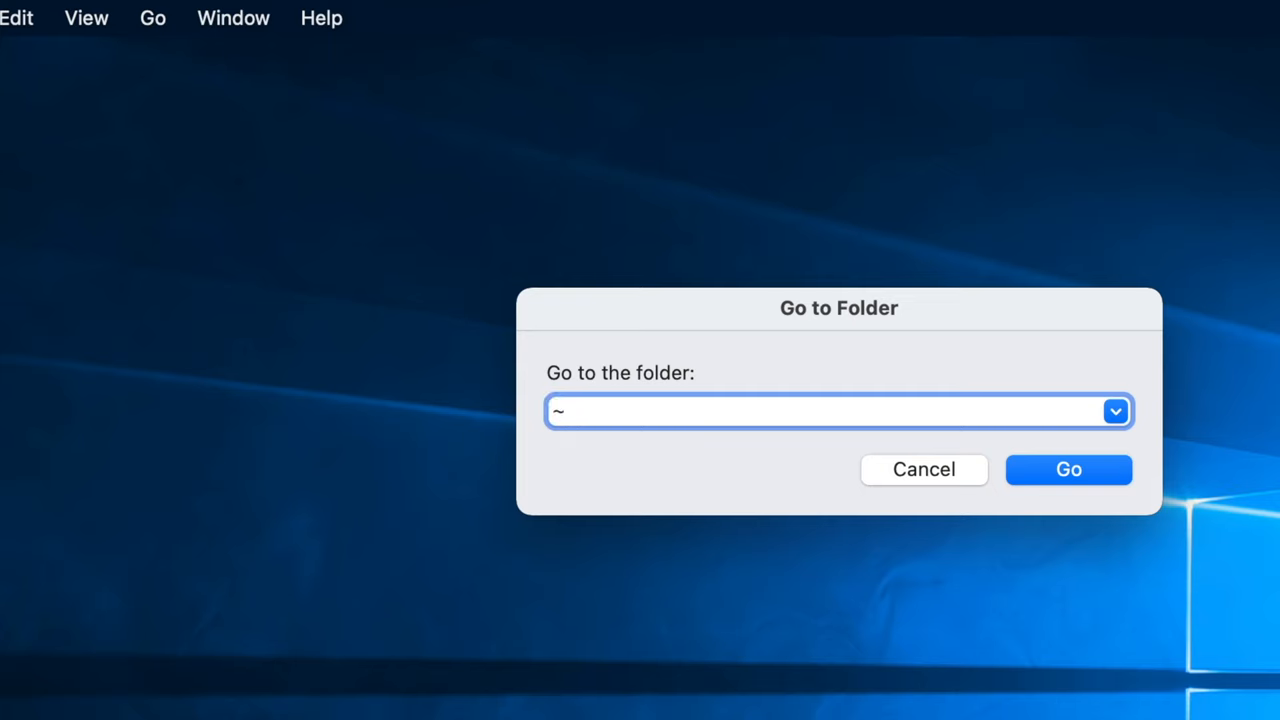
type("/")
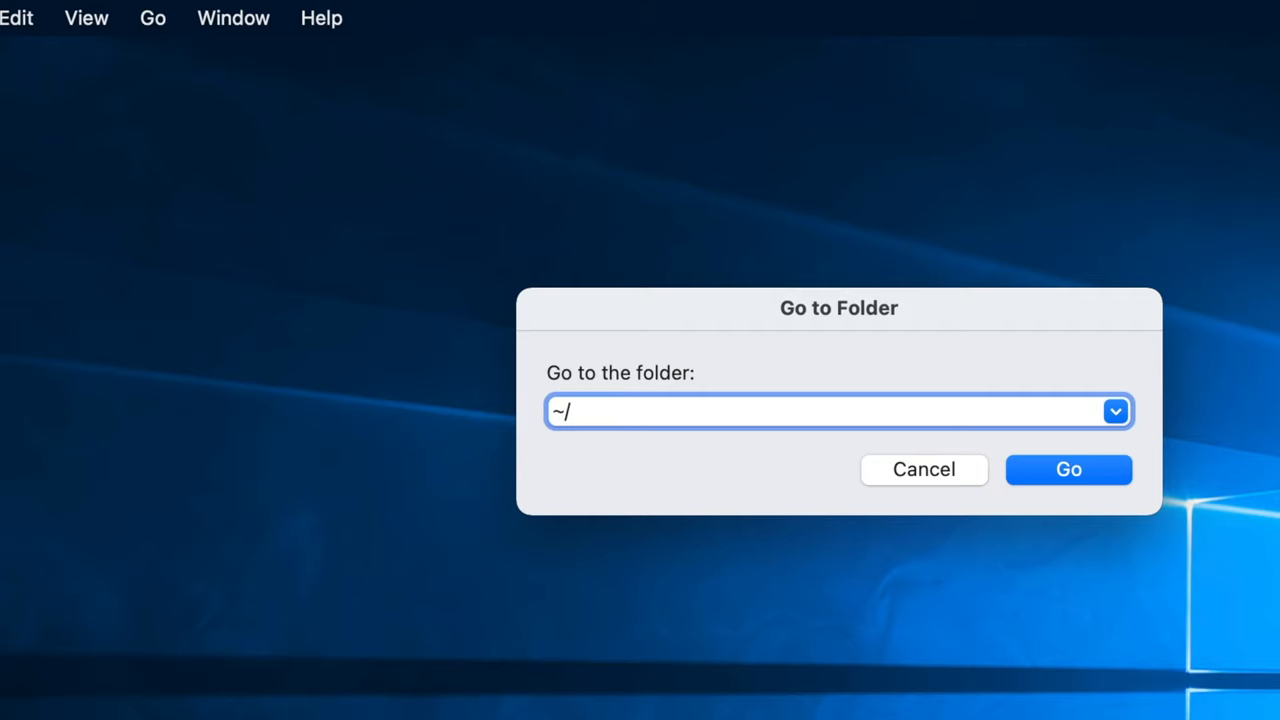
type("Library")
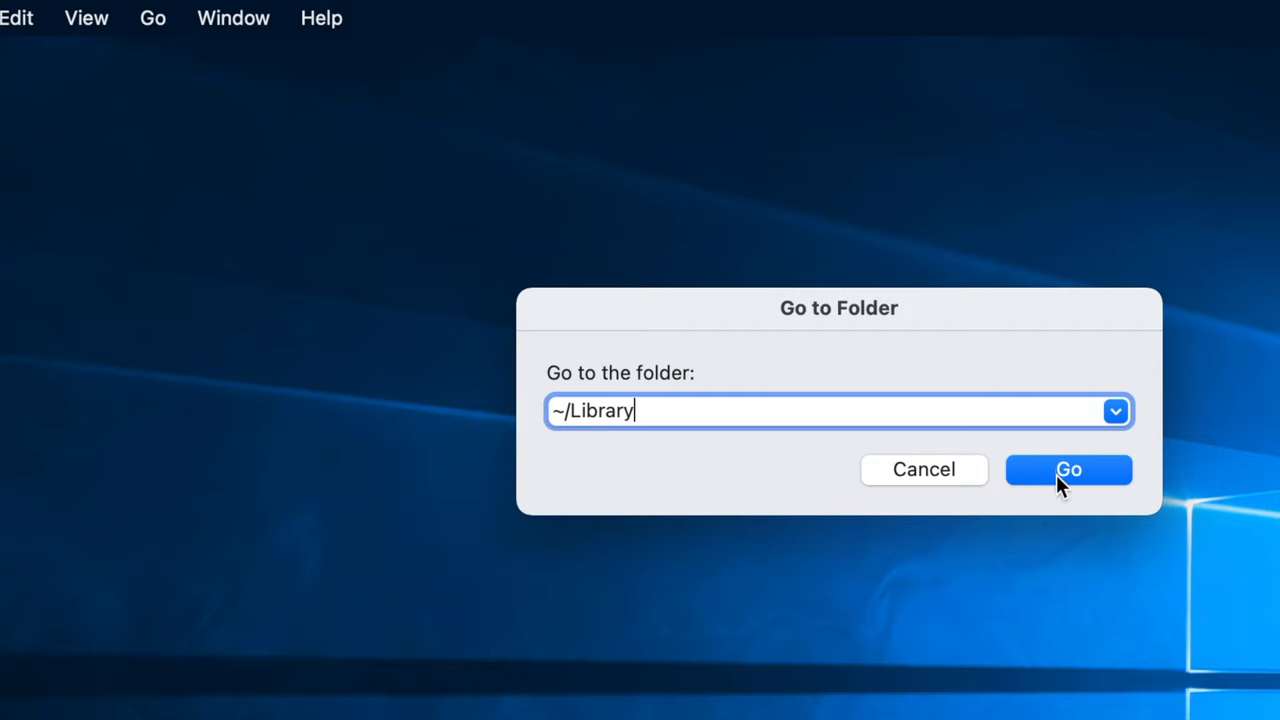
left_click(1068, 469)
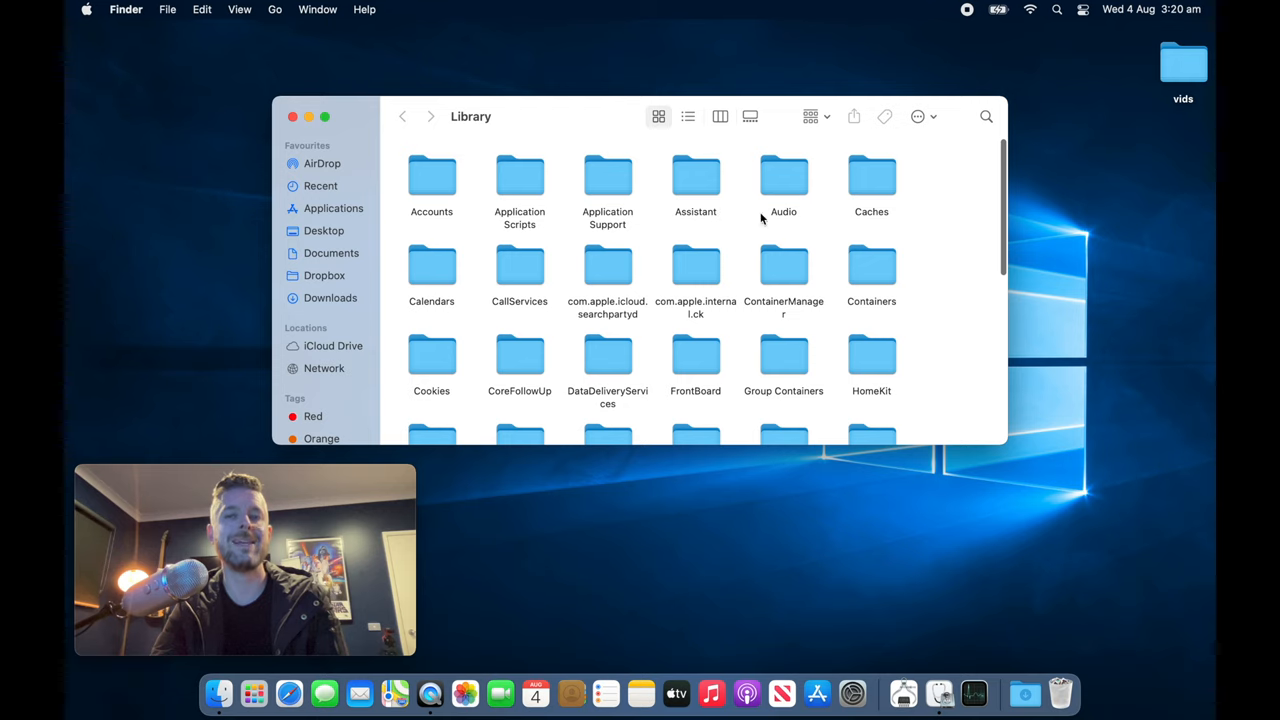
mouse_move(875, 182)
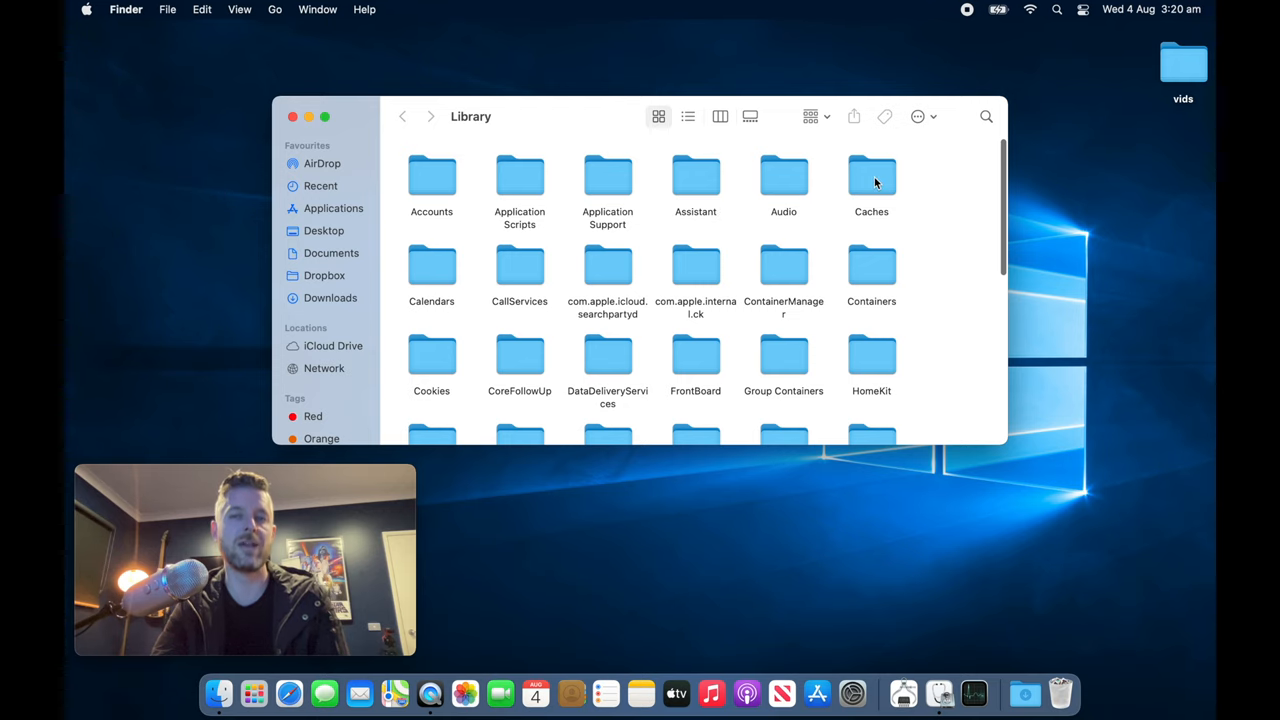
Step: Open ~/Library/Caches and select every item inside it
double_click(871, 175)
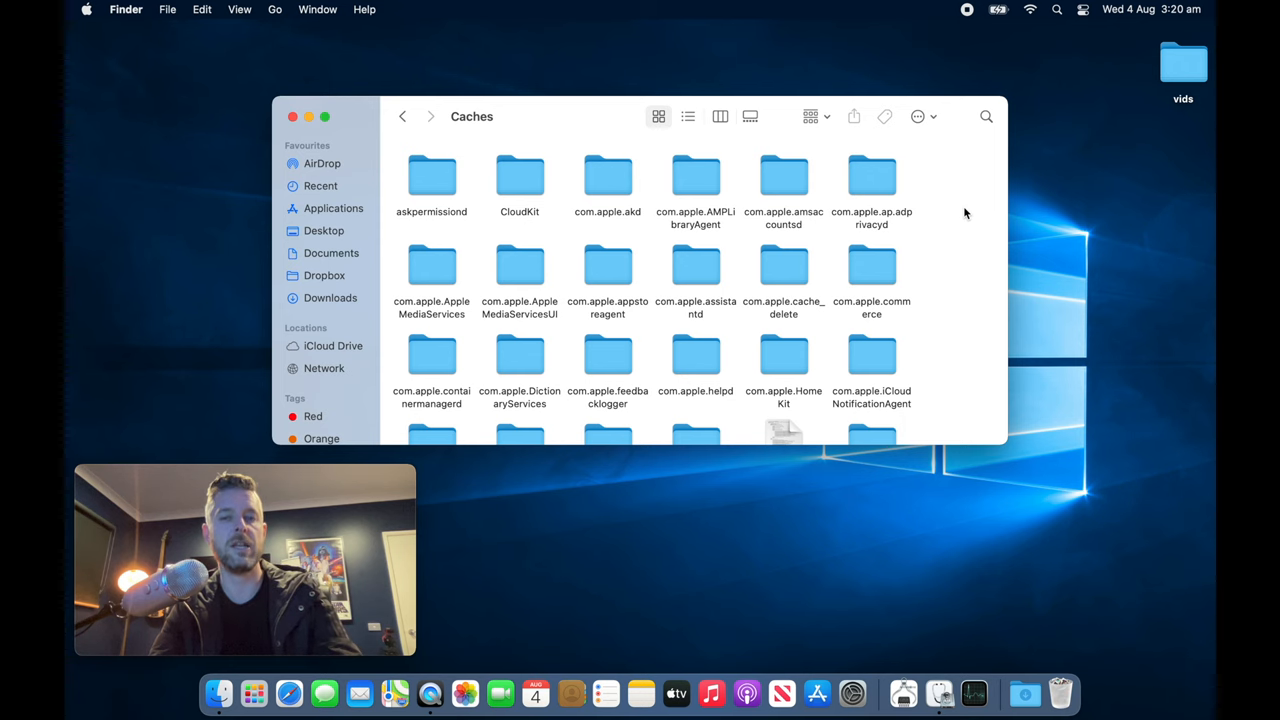
key("cmd+a")
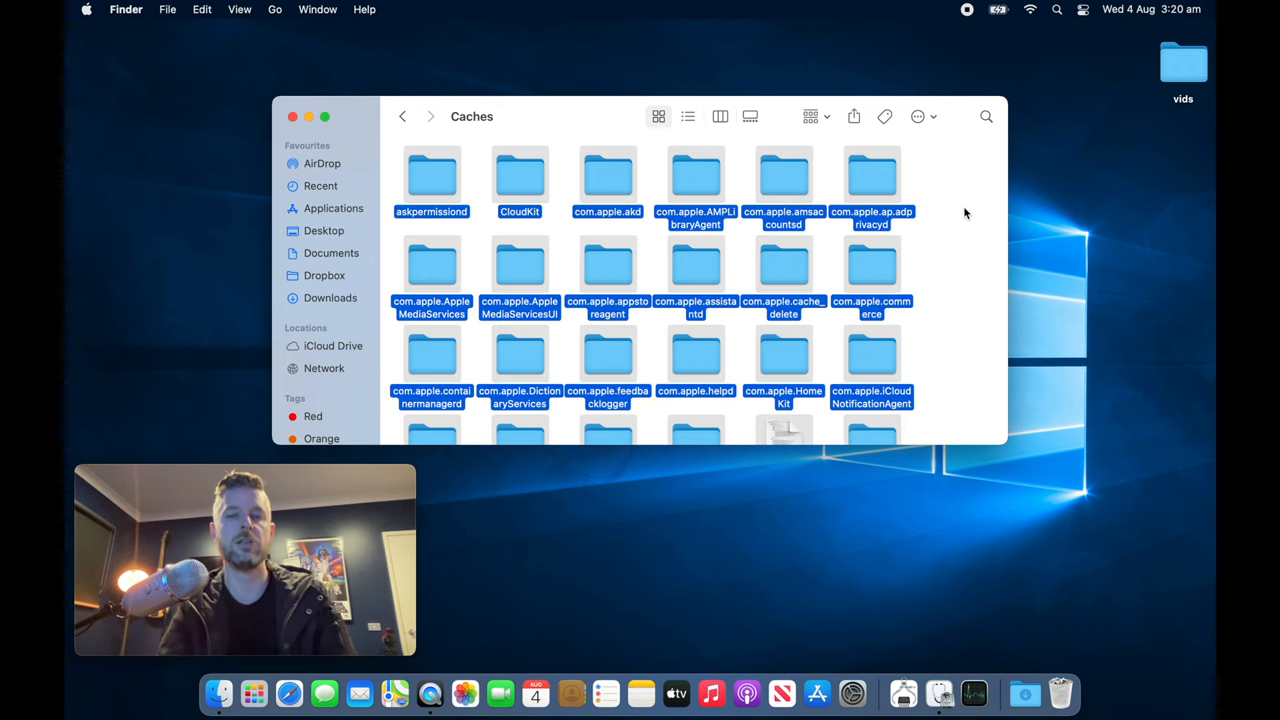